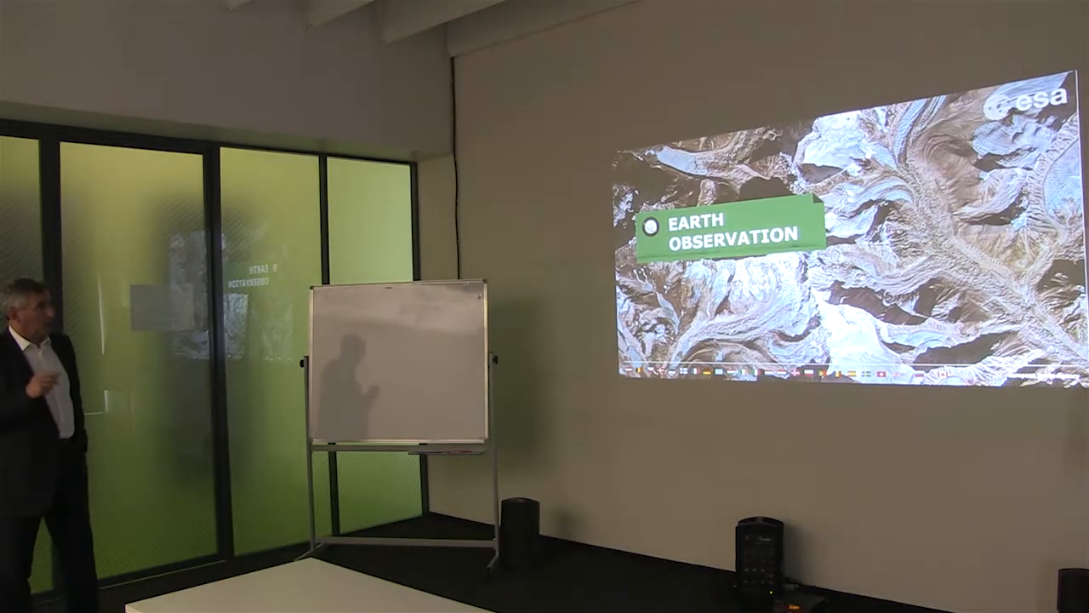
pyautogui.press('Right')
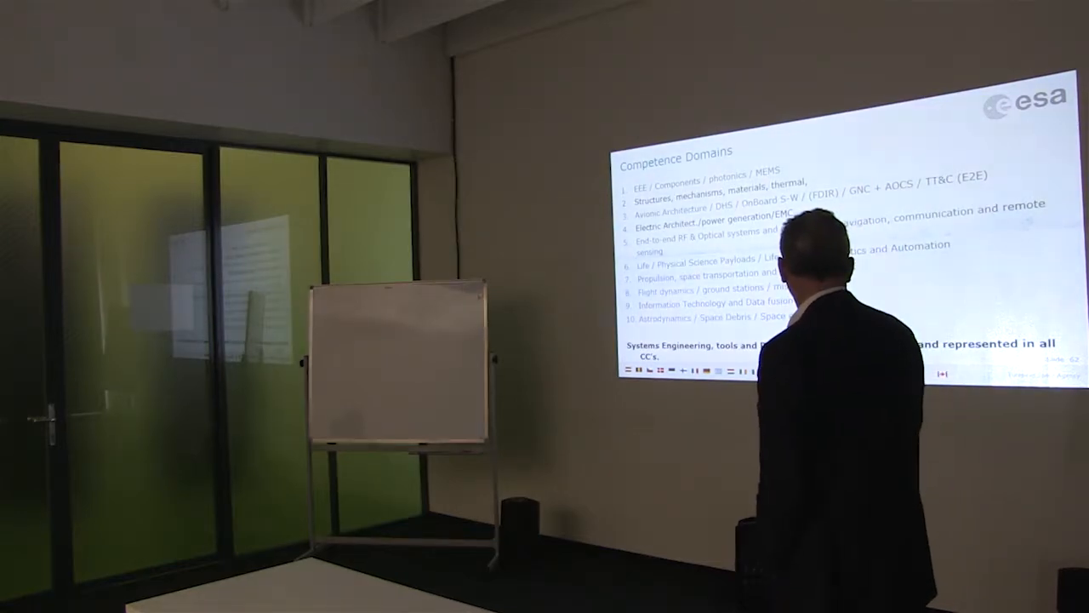
pyautogui.press('right')
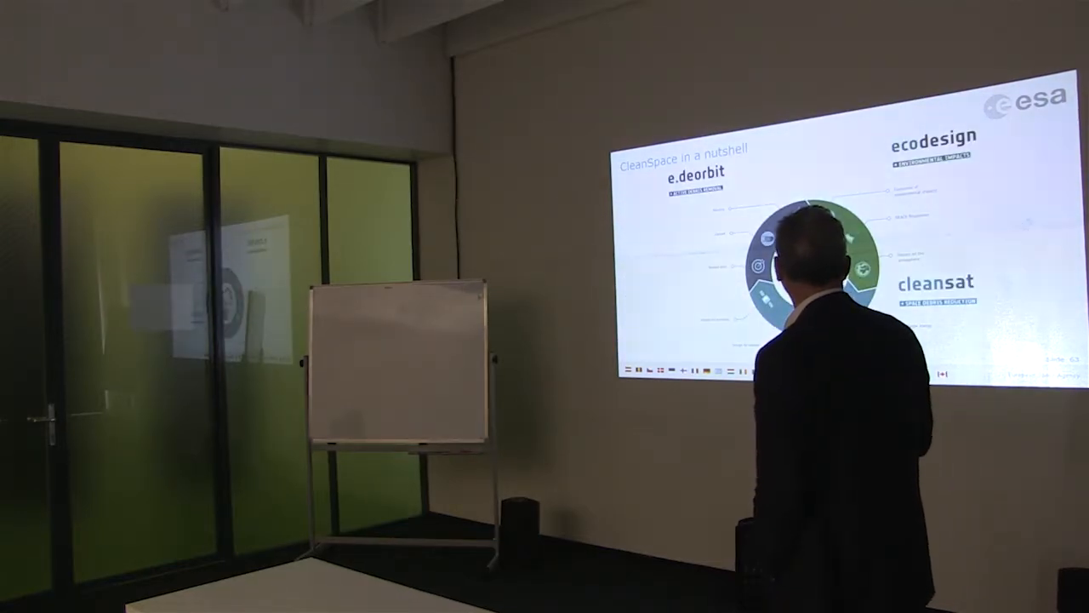